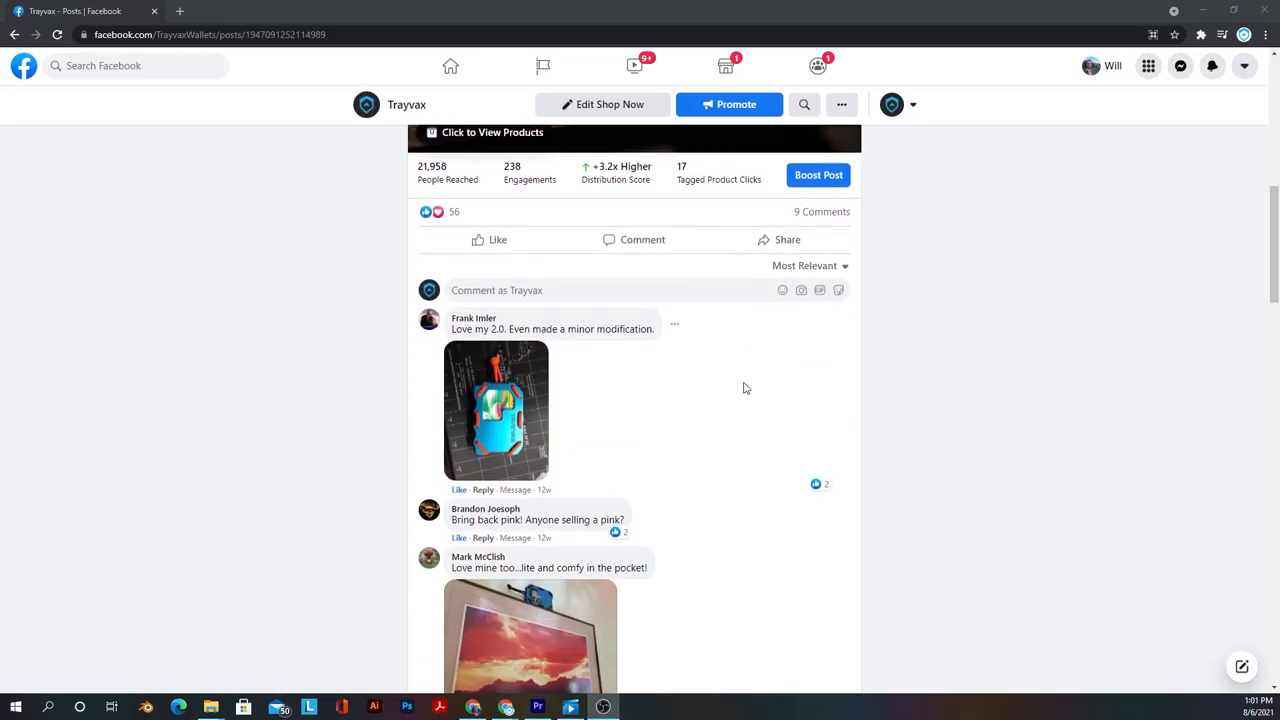
View the 'Love it!' comment's red wallet-on-fire-hydrant photo full-size
click(496, 410)
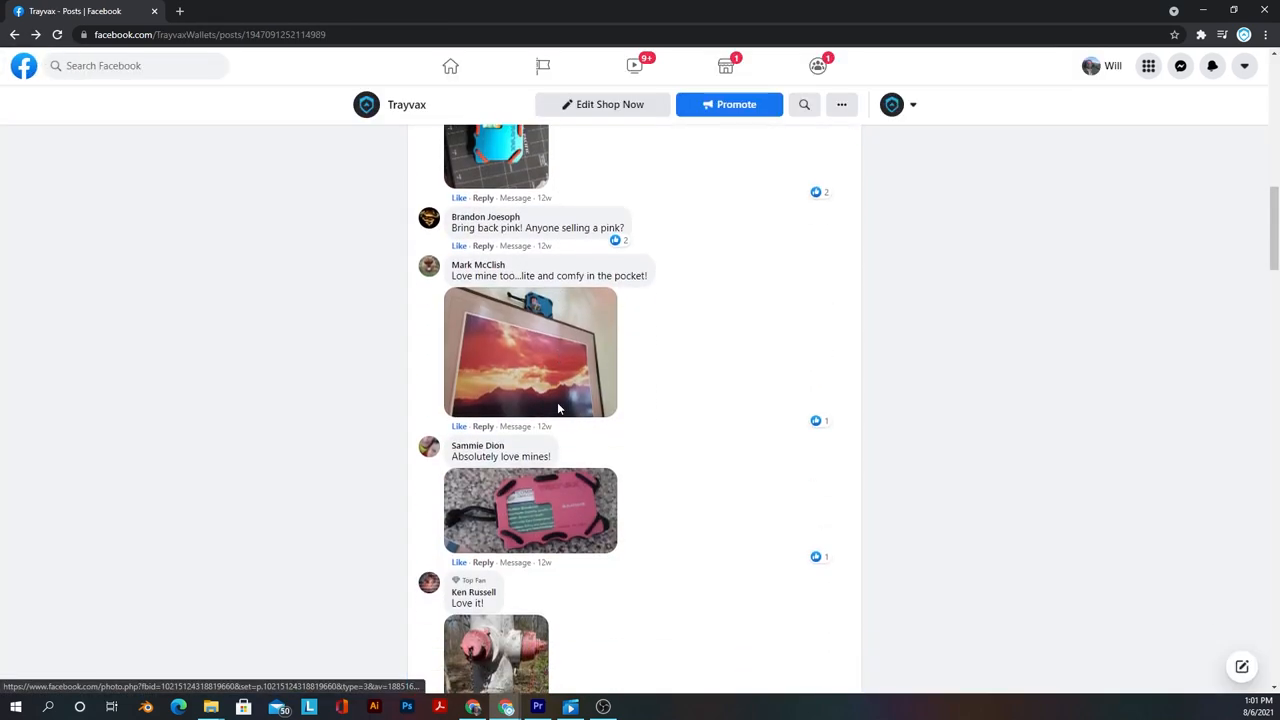
click(496, 650)
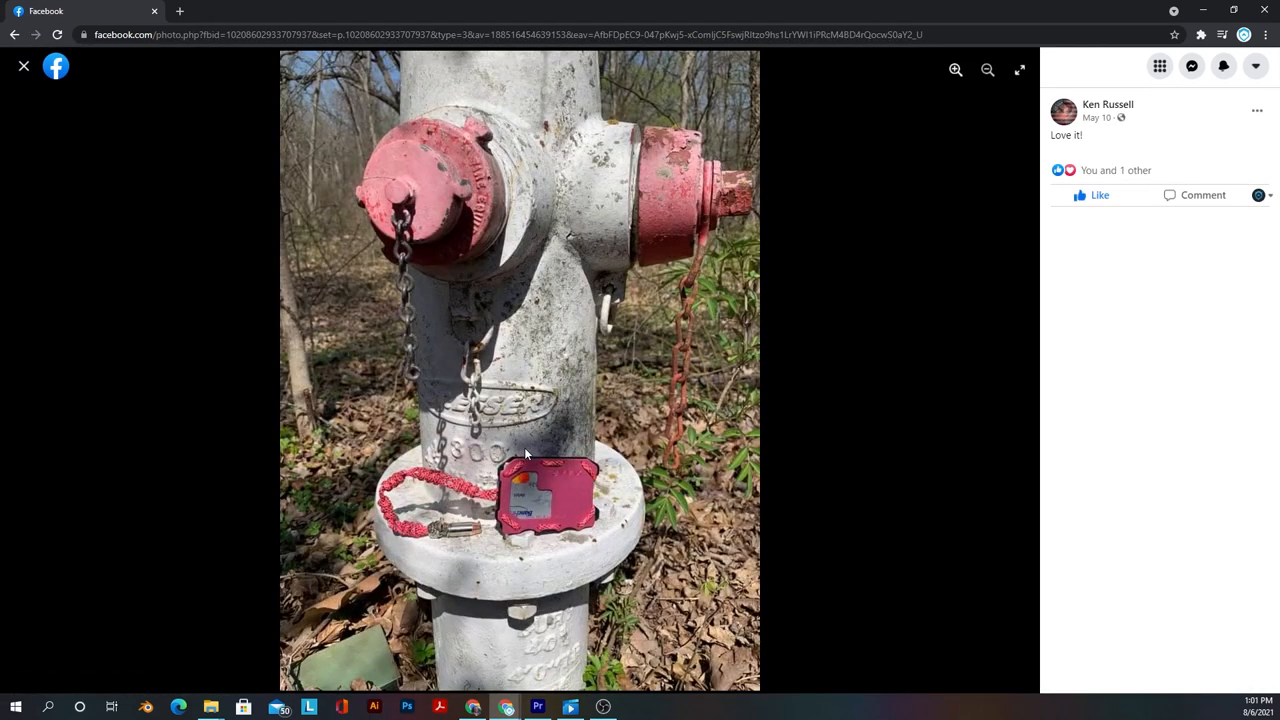